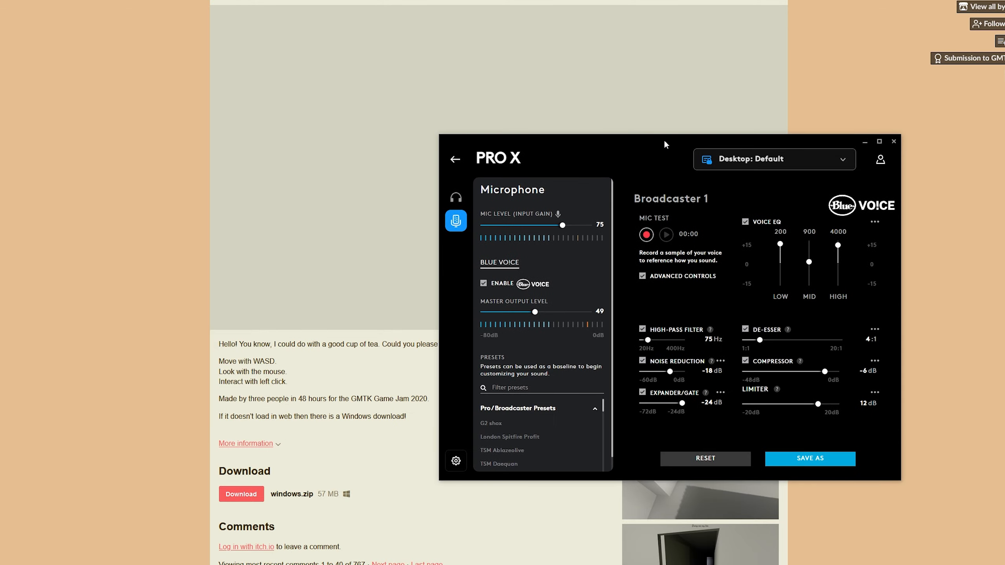
Step: Close the G HUB PRO X microphone settings window to reveal the itch.io game page
click(892, 141)
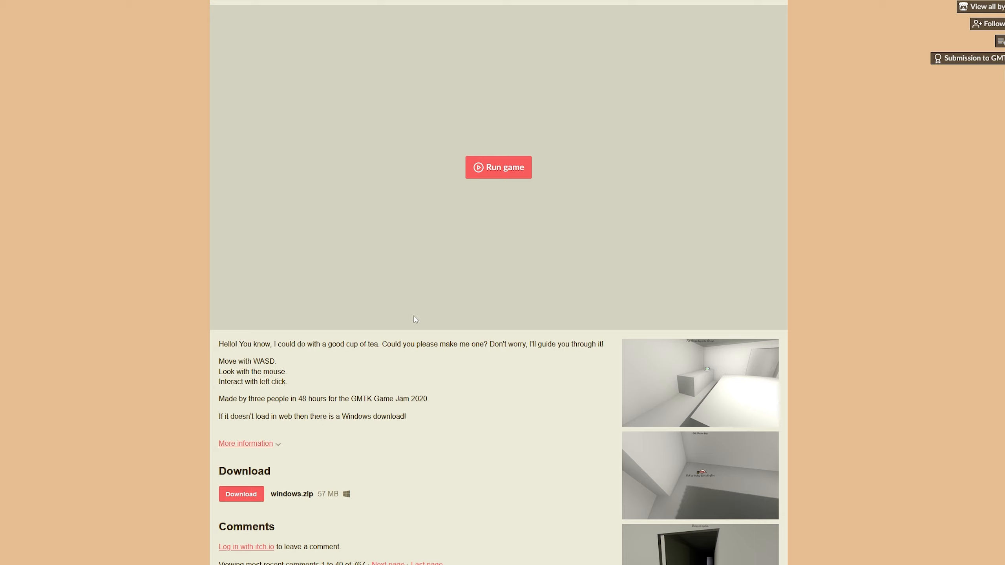
mouse_move(501, 223)
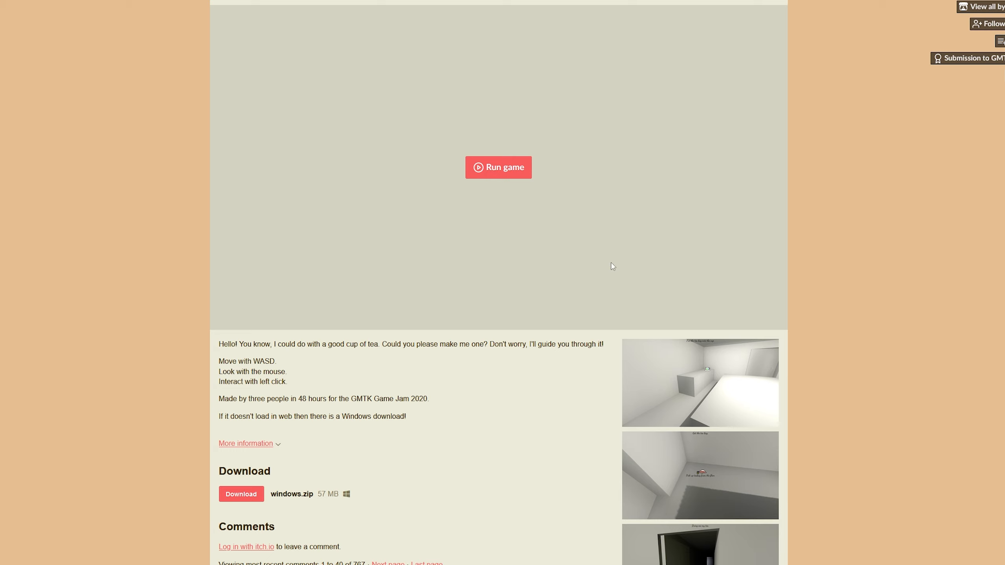
mouse_move(475, 206)
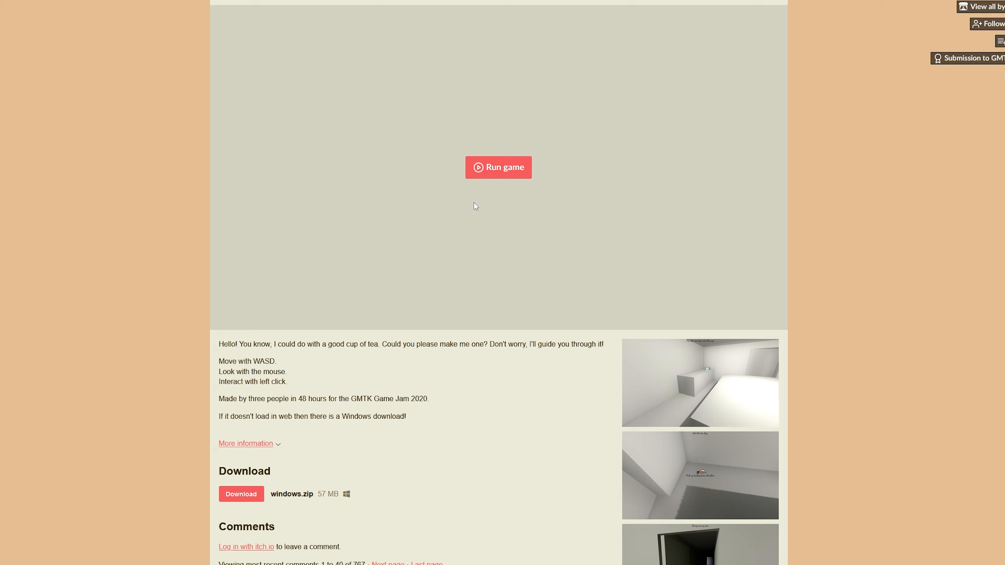
mouse_move(494, 187)
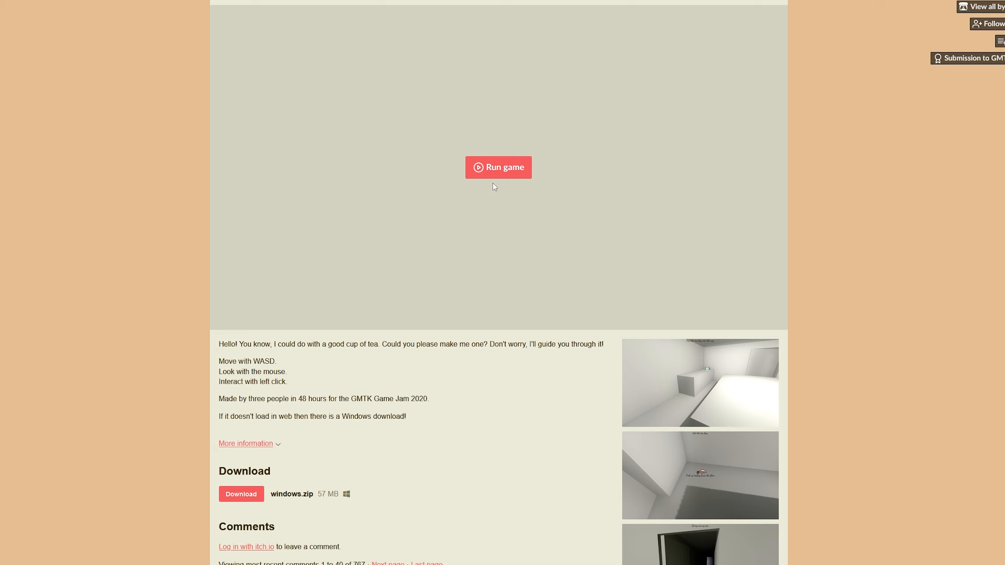
Step: Run How to Make a Cup of Tea and expand it to fullscreen so the title screen shows
click(497, 167)
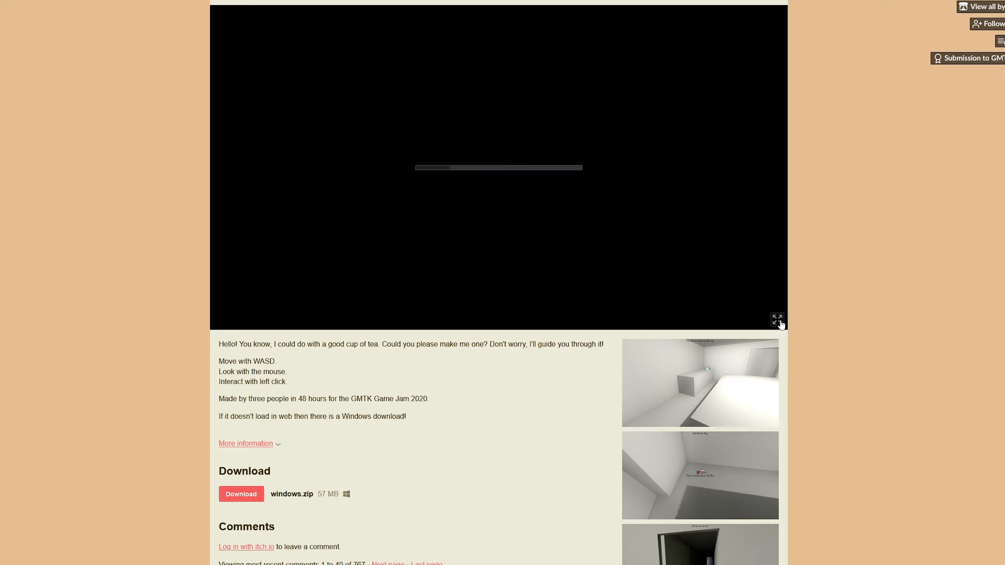
click(776, 319)
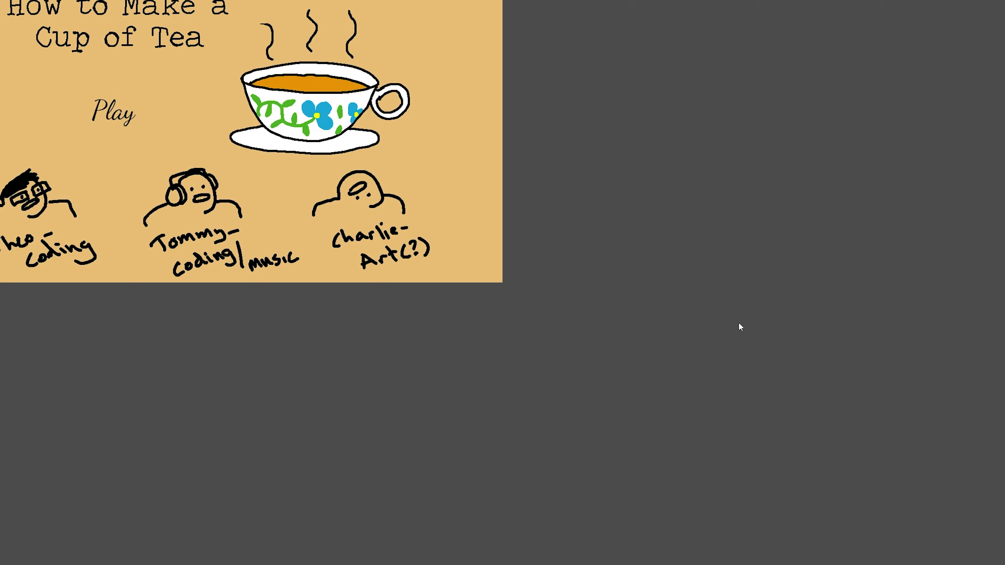
Step: Start a new game, boil the kettle, brew the tea bag in the cup and remove it
click(113, 112)
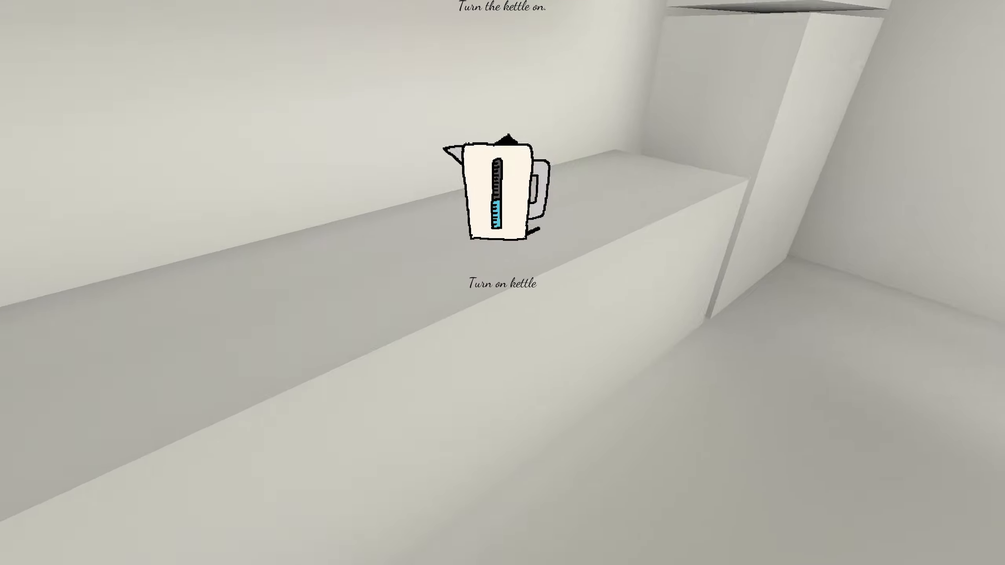
click(503, 192)
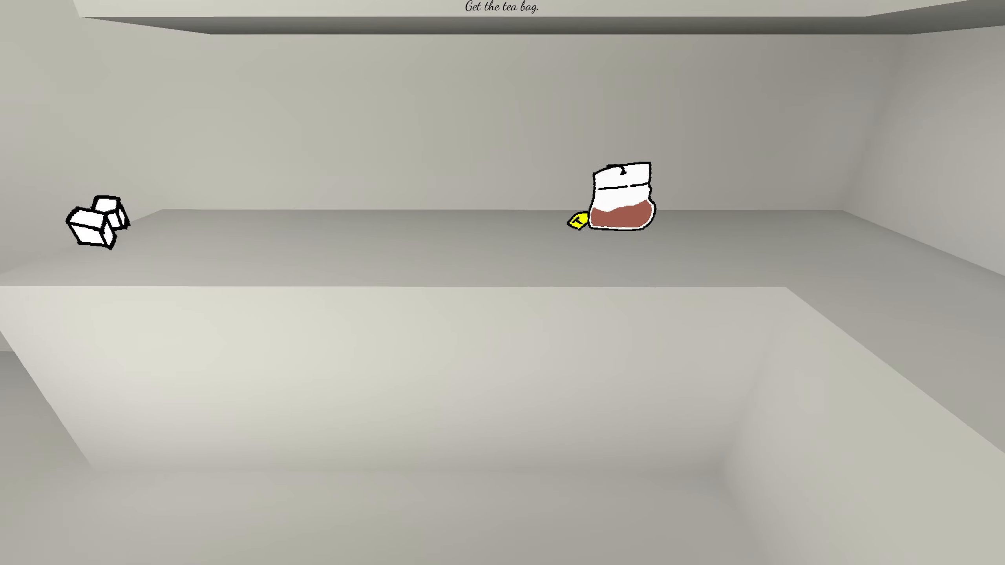
click(605, 205)
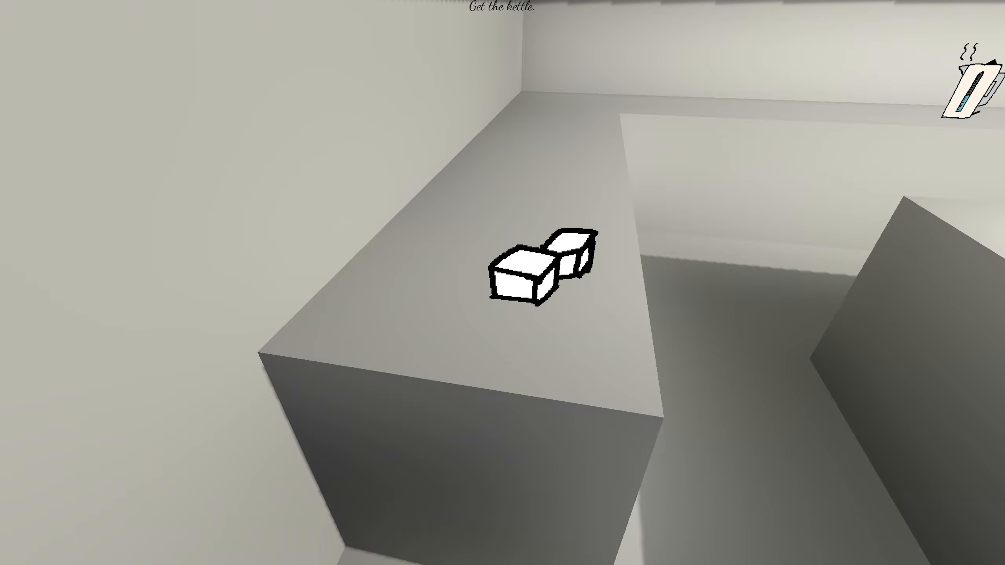
mouse_move(502, 282)
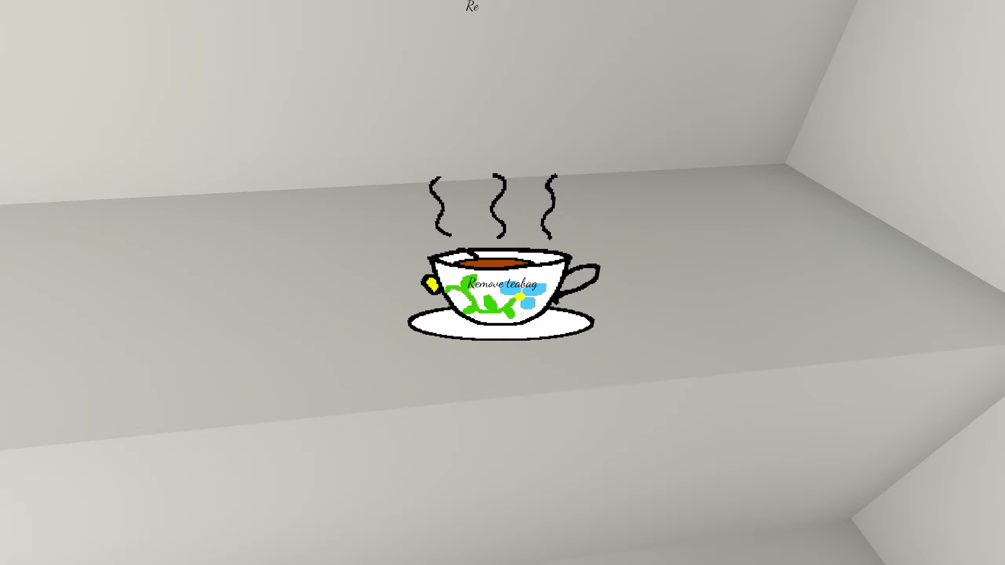
click(504, 284)
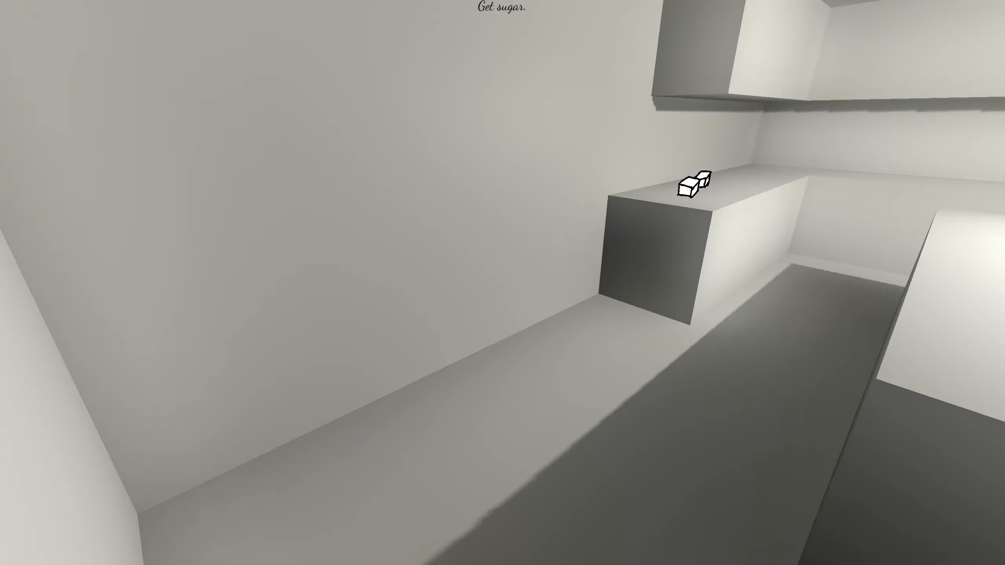
mouse_move(503, 282)
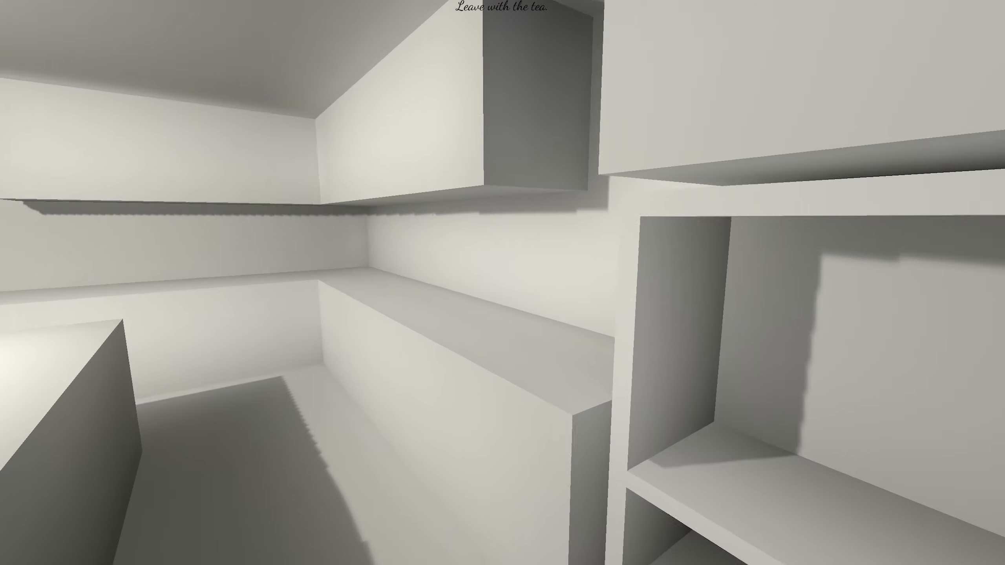
mouse_move(502, 282)
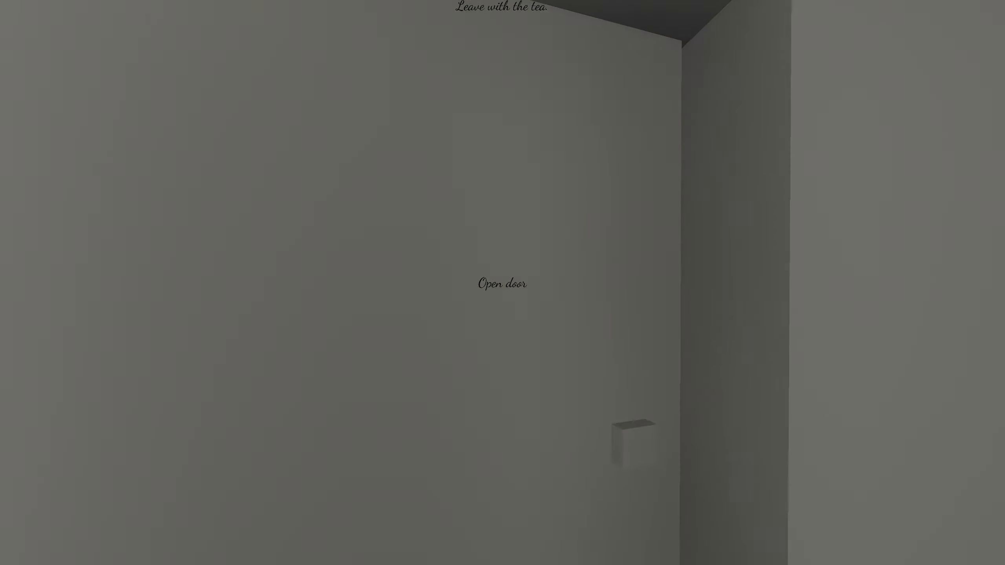
Step: Leave through the door back into the kitchen and pick up the frozen milk from the fridge shelf
click(501, 283)
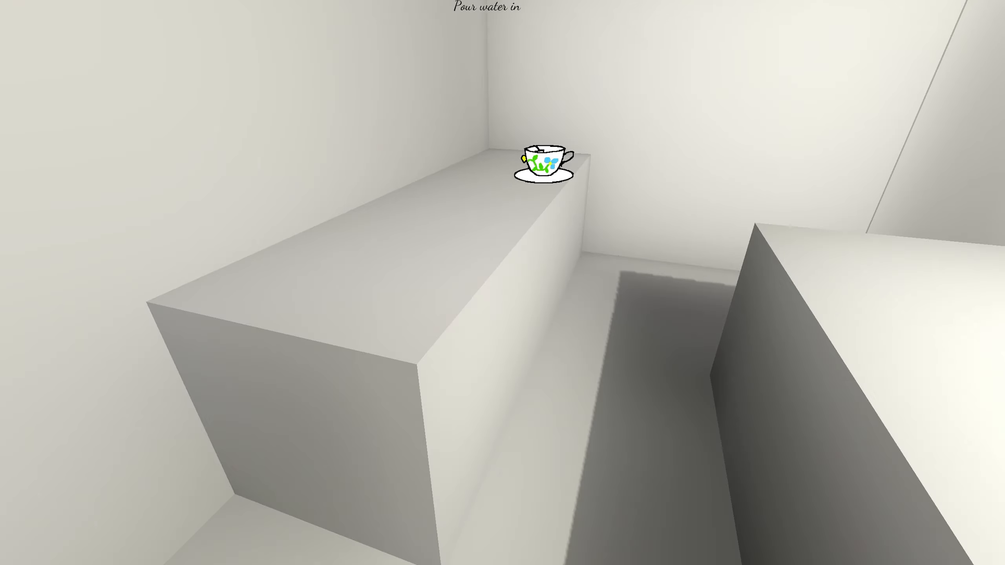
mouse_move(502, 282)
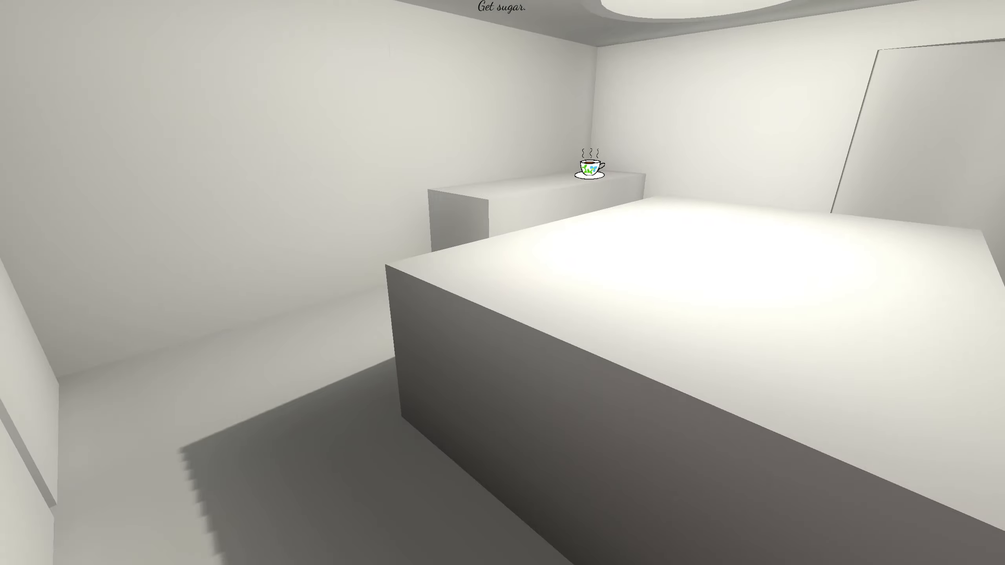
mouse_move(502, 282)
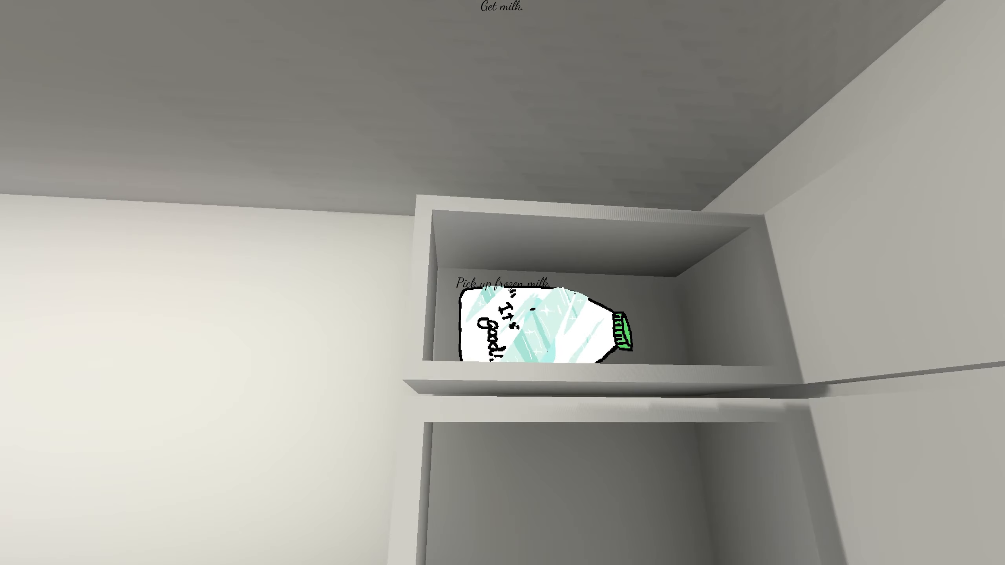
click(518, 324)
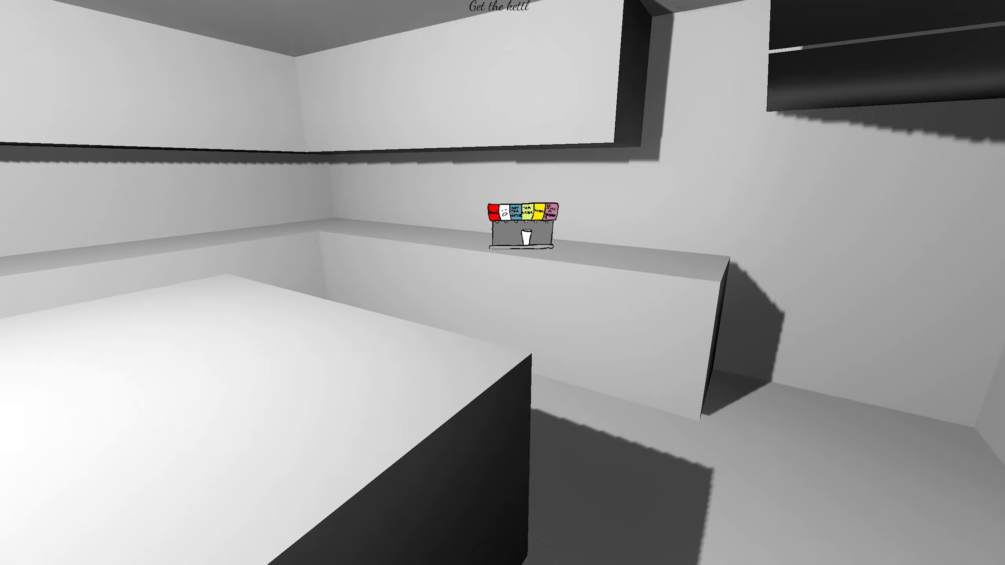
mouse_move(502, 282)
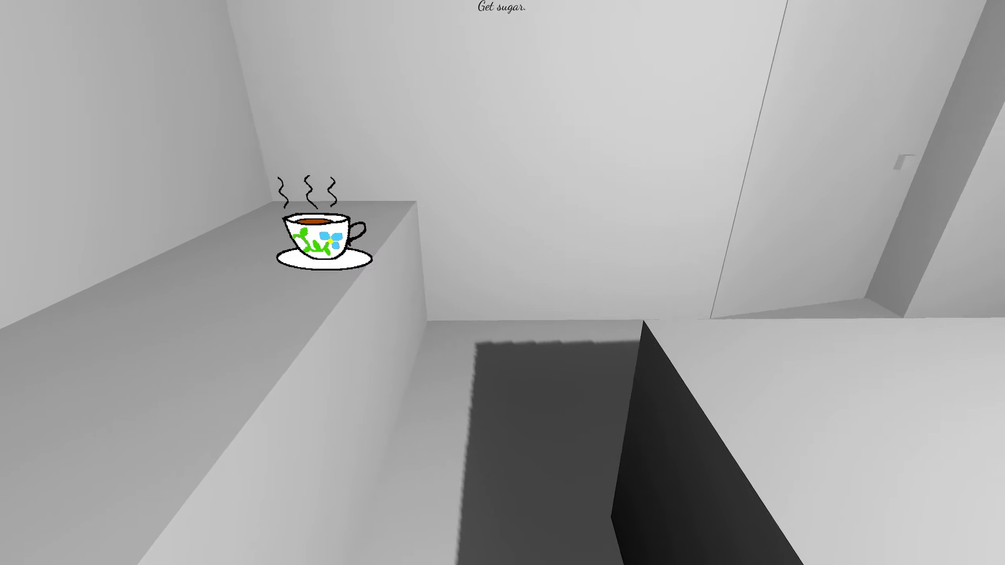
mouse_move(502, 282)
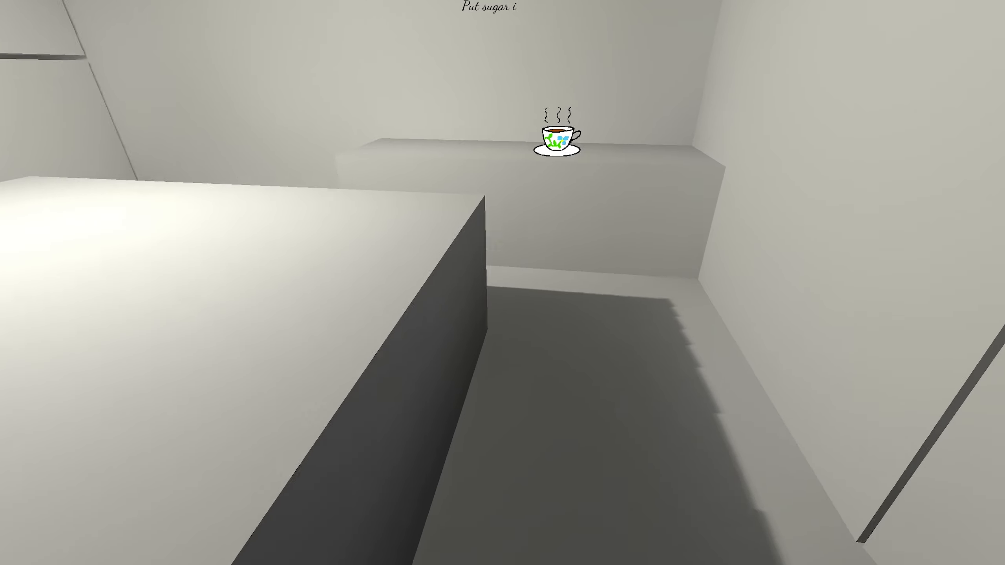
mouse_move(503, 282)
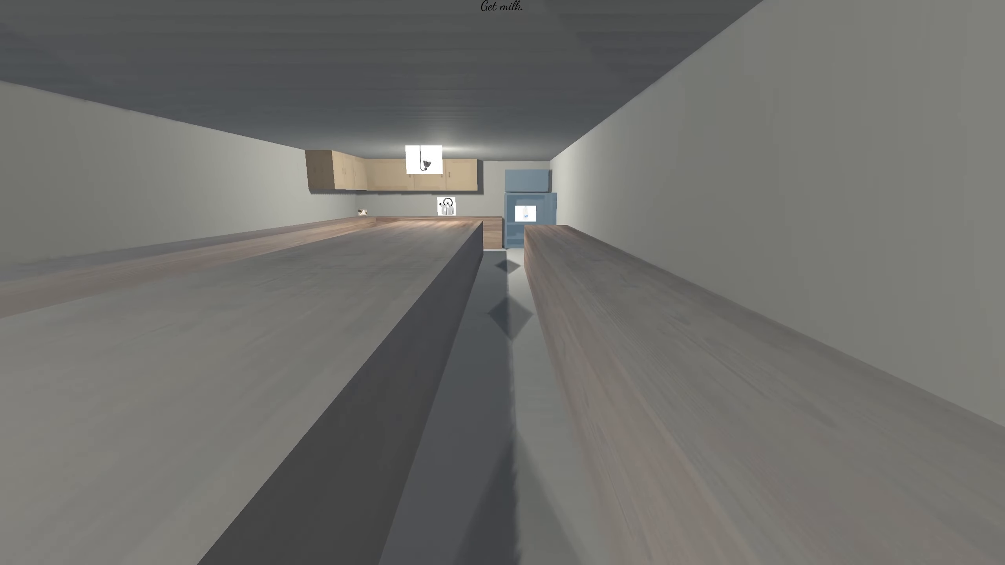
mouse_move(503, 282)
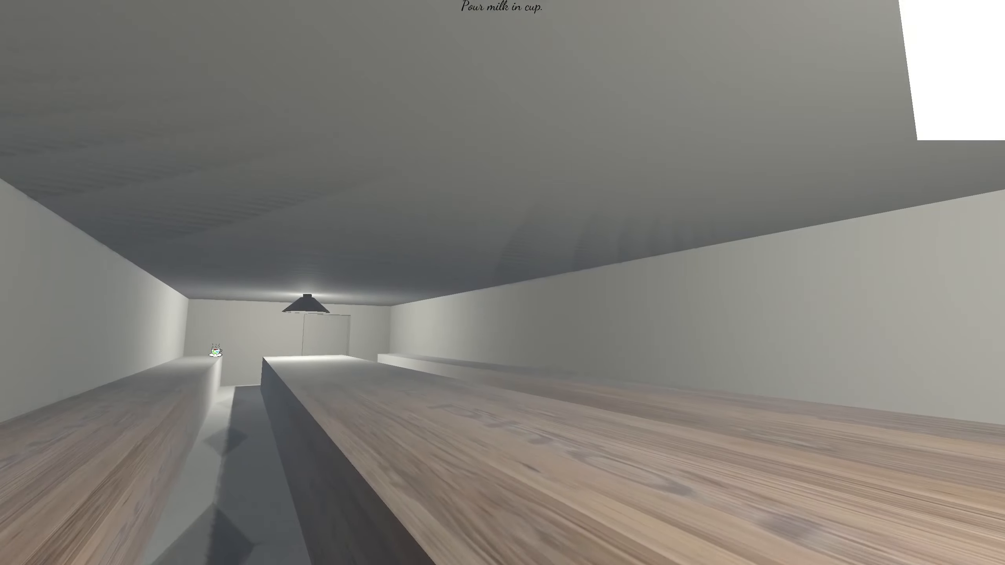
mouse_move(502, 282)
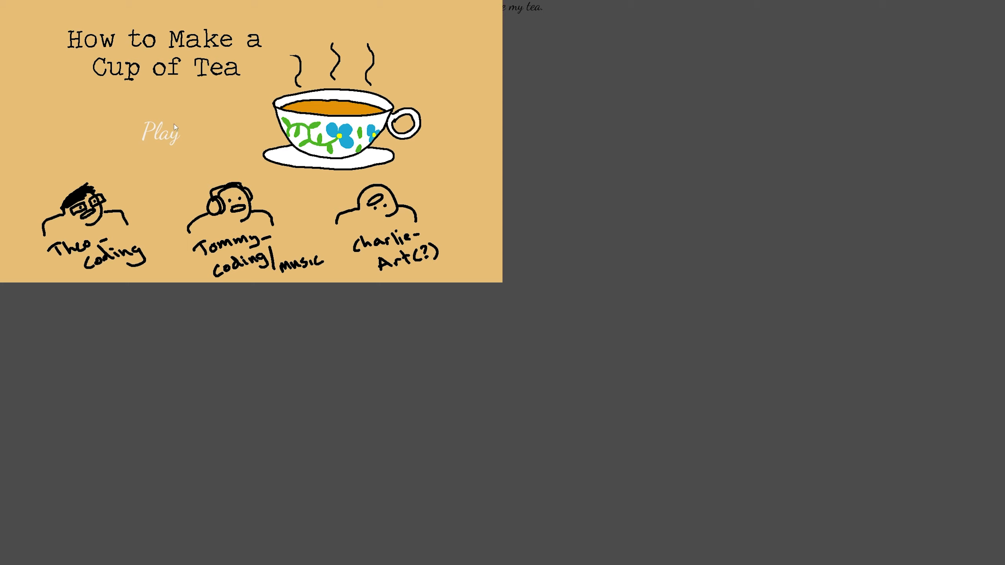
mouse_move(146, 216)
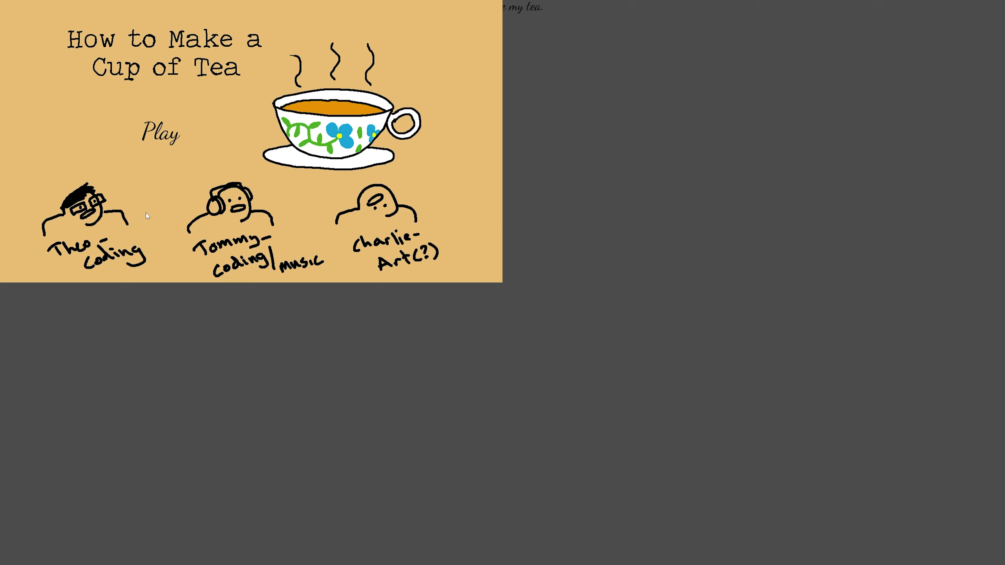
mouse_move(206, 205)
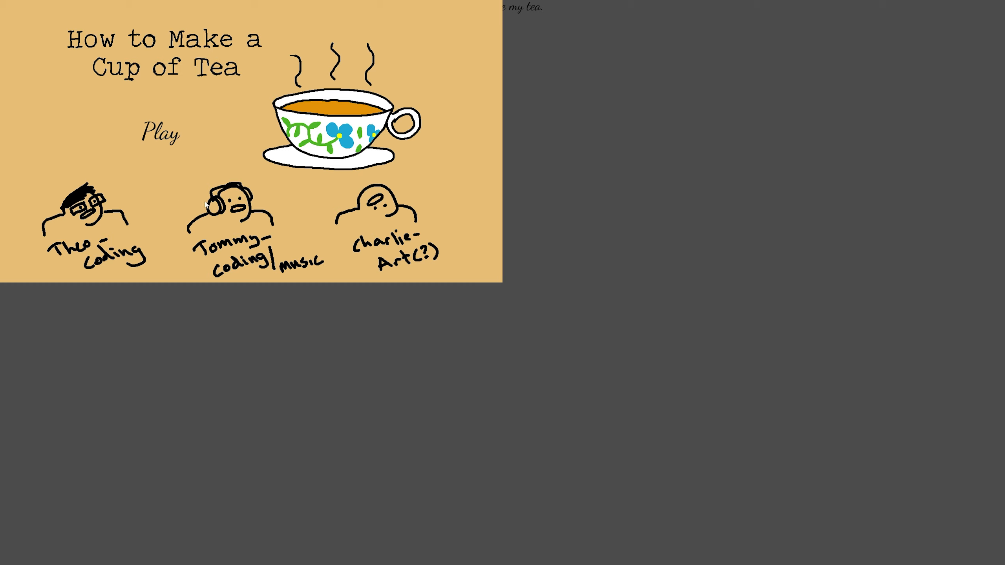
mouse_move(544, 171)
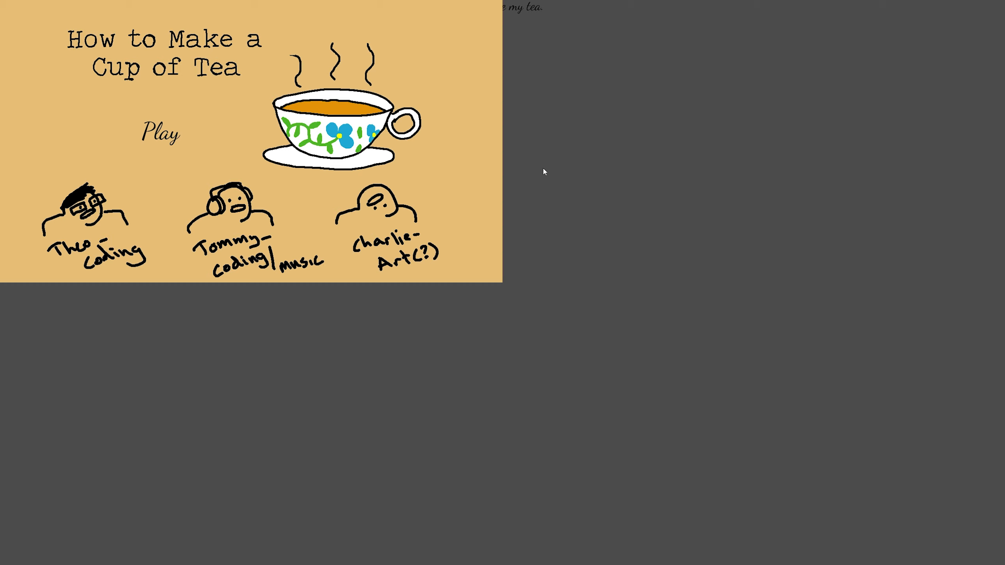
mouse_move(865, 114)
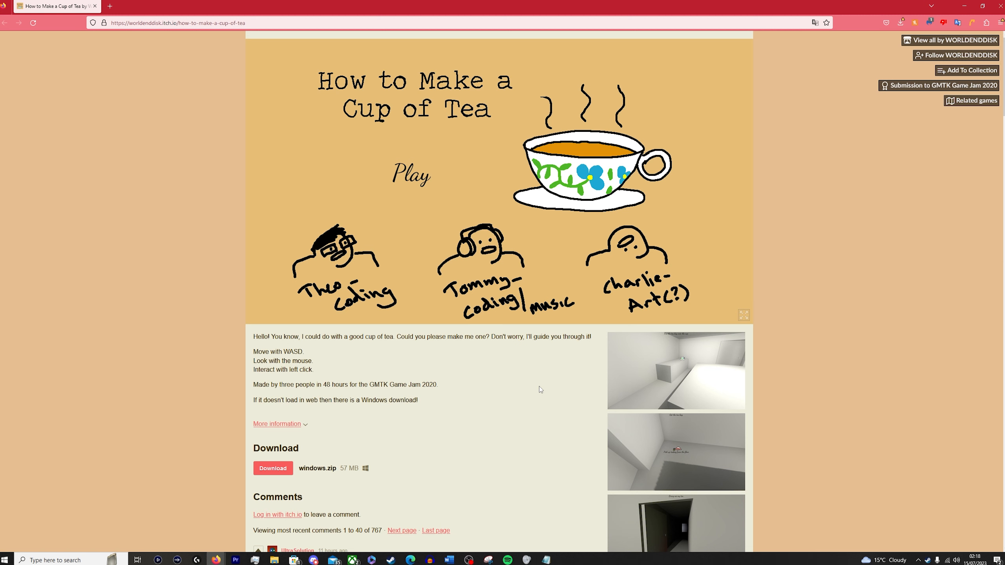
Step: Scroll the itch.io game page down past the description to the downloads and player comments
scroll(down, 3)
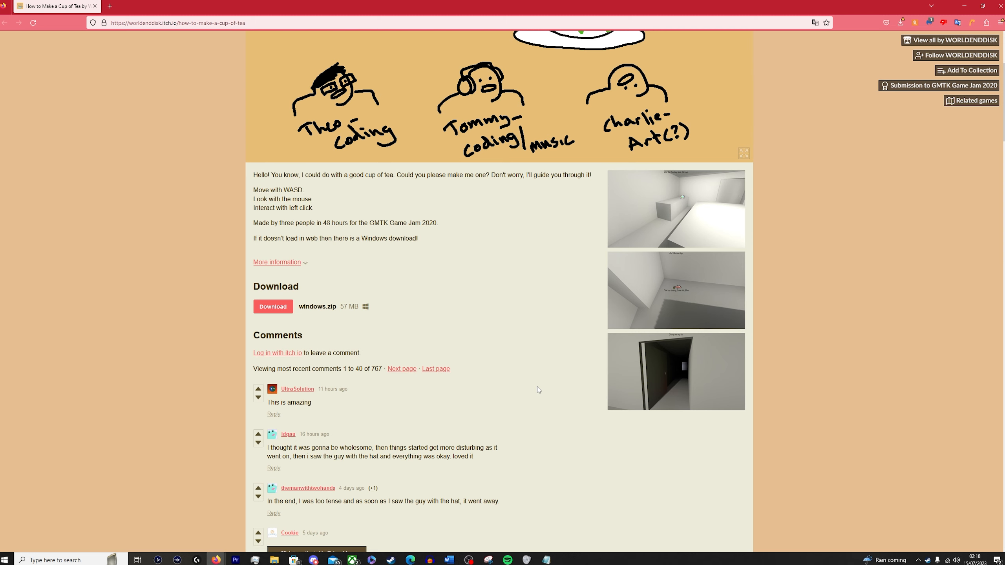
scroll(down, 3)
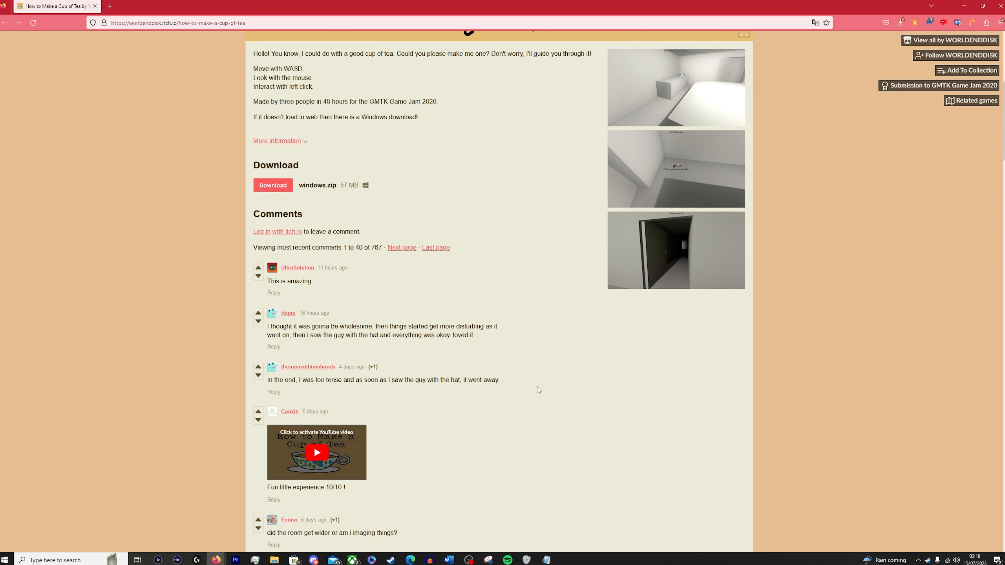